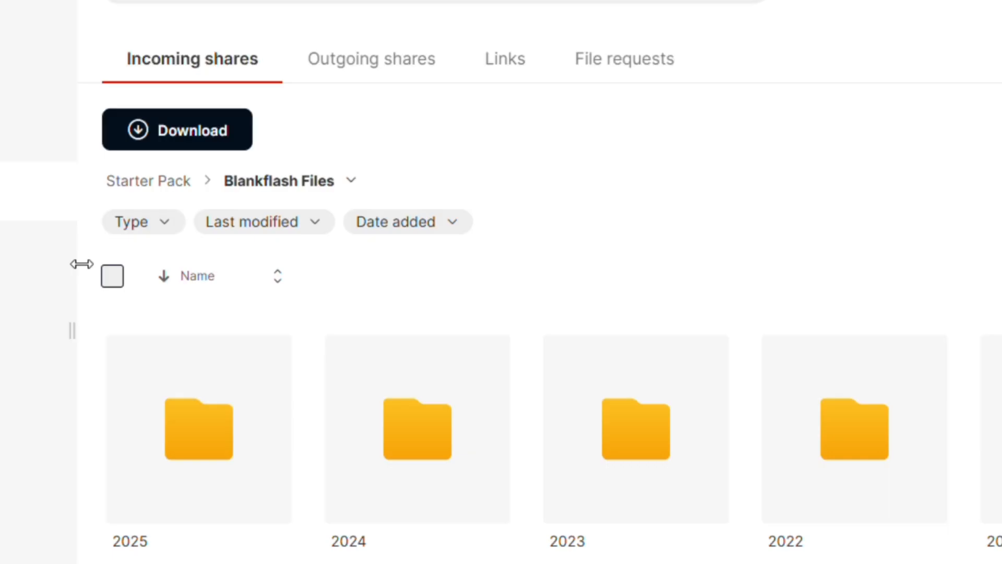
{"action": "mouse_move", "coordinate": [147, 180]}
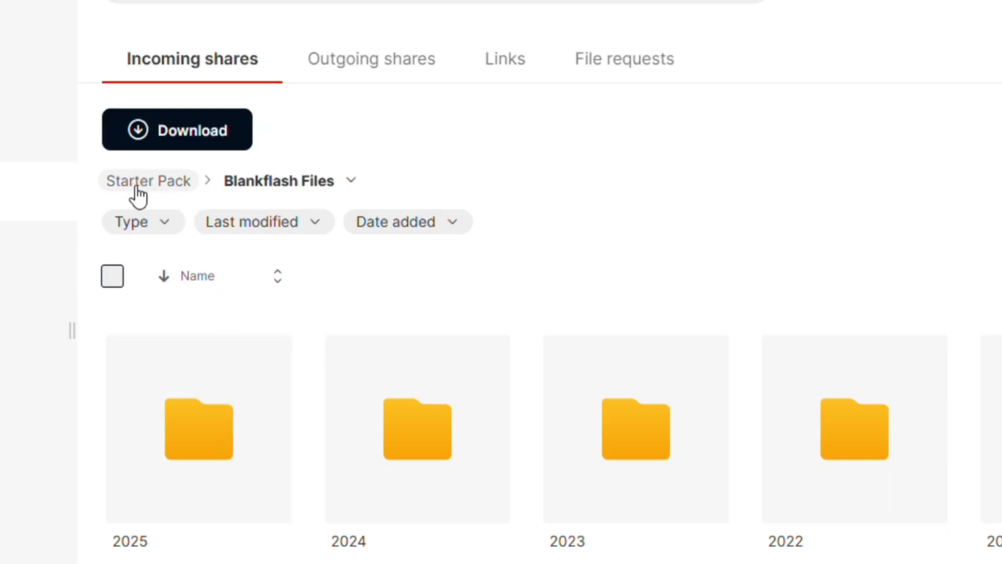
Go up one level to the shared Starter Pack folder via the breadcrumb
{"action": "left_click", "coordinate": [148, 180]}
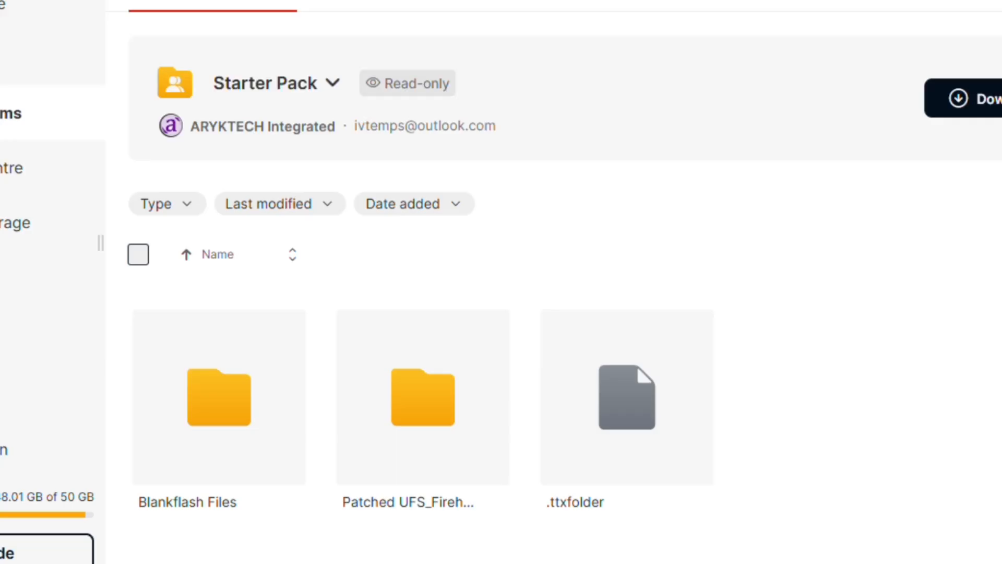
Enter the Blankflash Files folder from the Starter Pack listing
{"action": "left_click", "coordinate": [218, 397]}
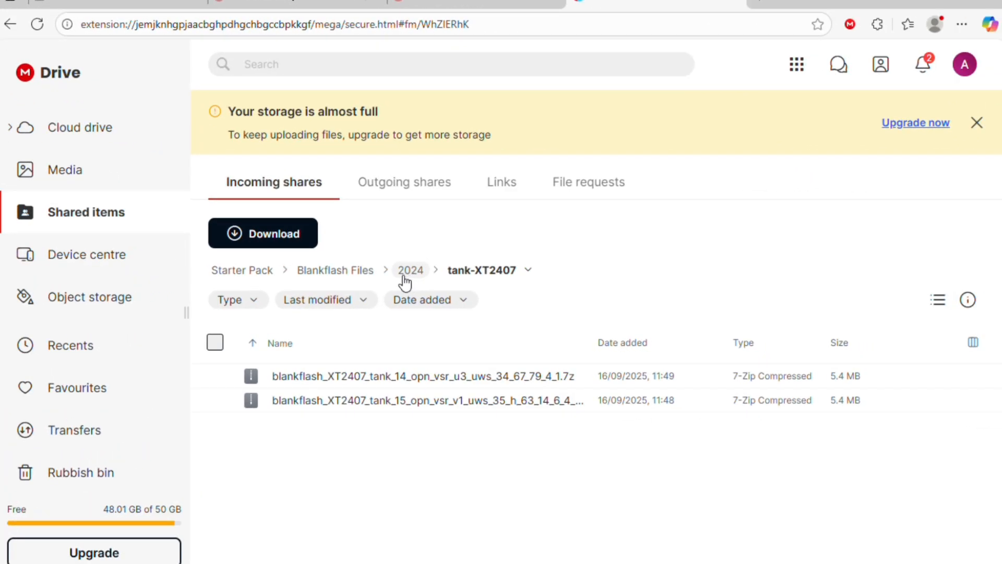
{"action": "mouse_move", "coordinate": [335, 269]}
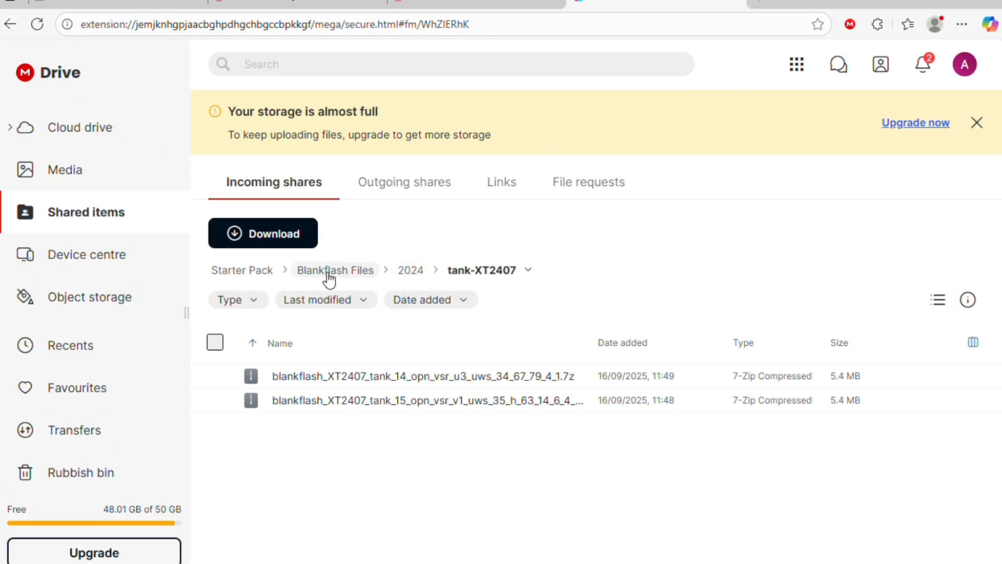
Browse the mega.io homepage and the free-account Sign up form before heading to Log in
{"action": "left_click", "coordinate": [735, 21]}
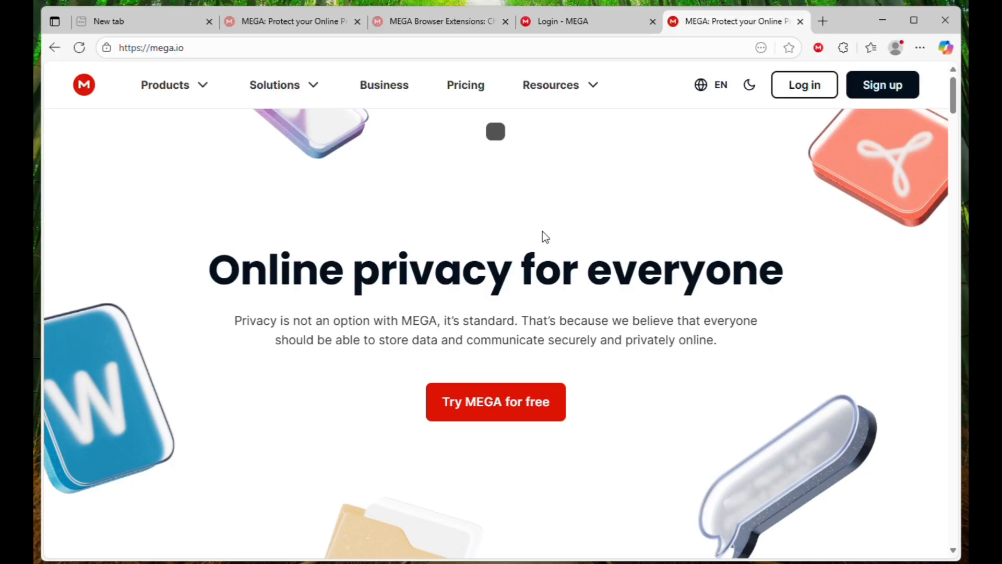
{"action": "scroll", "scroll_direction": "down", "scroll_amount": 3}
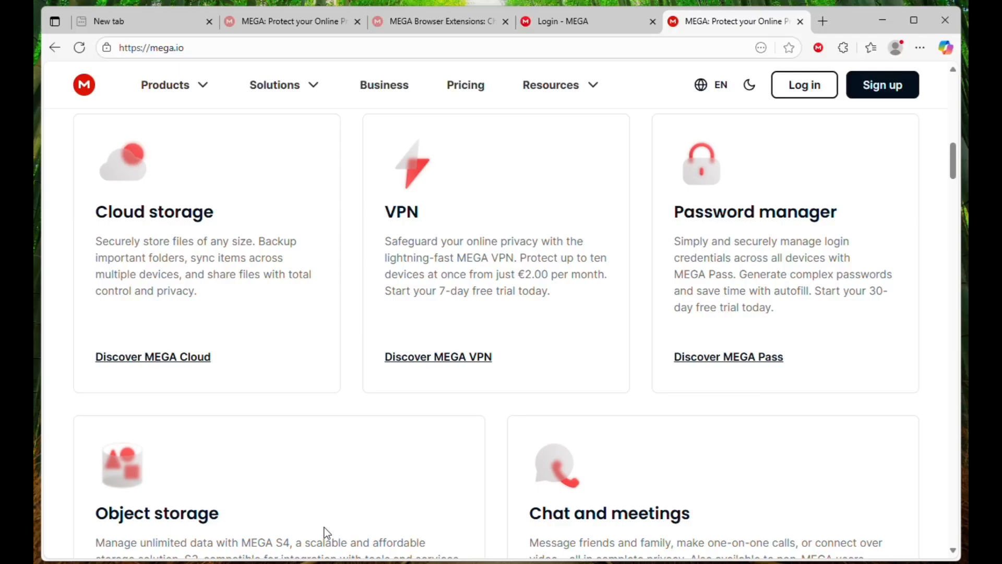
{"action": "scroll", "scroll_direction": "down", "scroll_amount": 3}
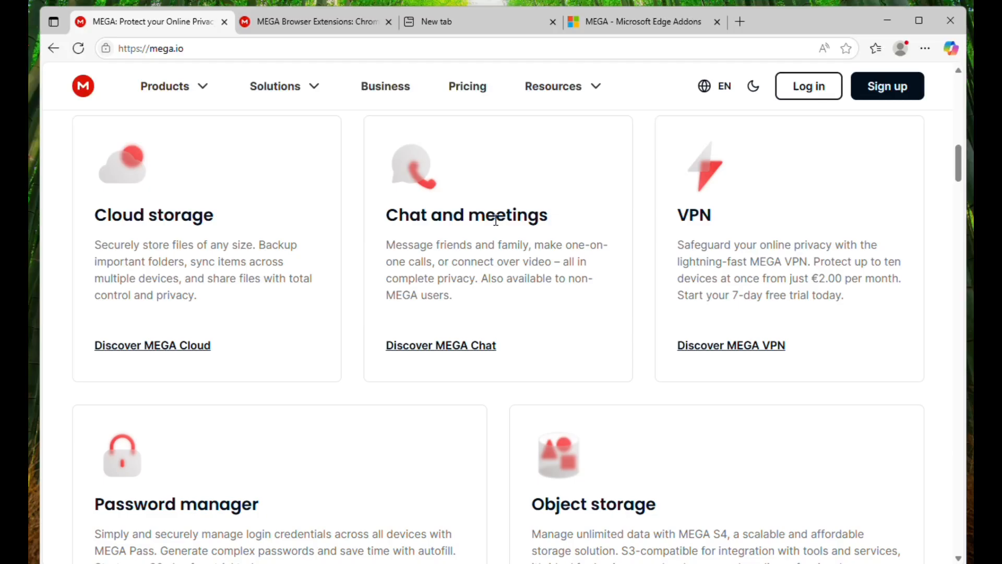
{"action": "left_click", "coordinate": [886, 86]}
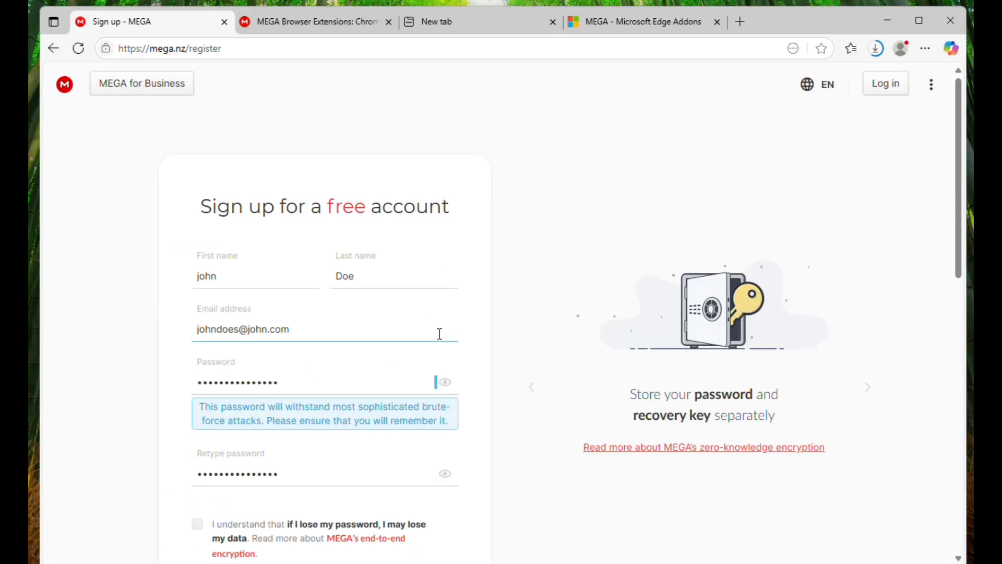
{"action": "scroll", "scroll_direction": "down", "scroll_amount": 3}
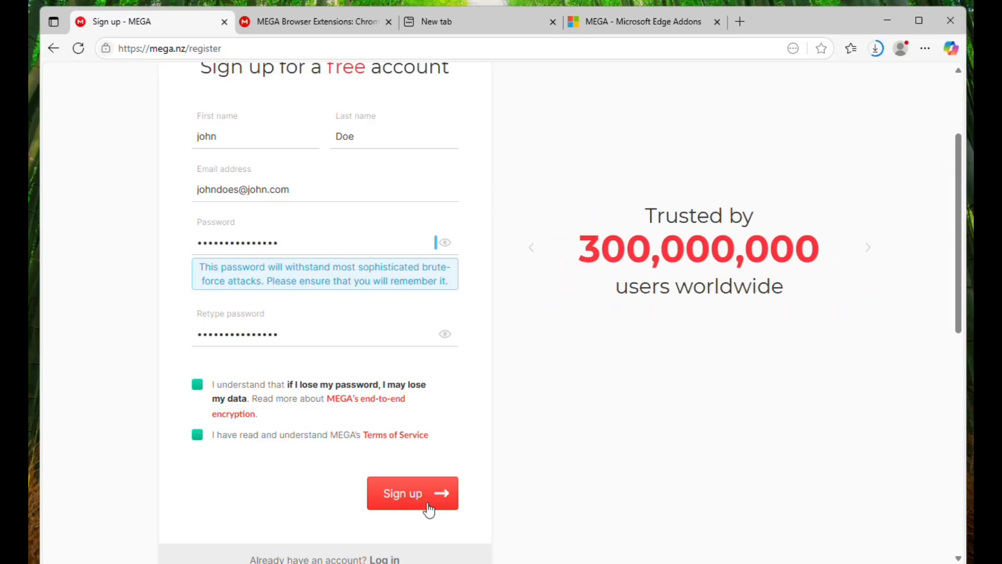
{"action": "scroll", "scroll_direction": "up", "scroll_amount": 3}
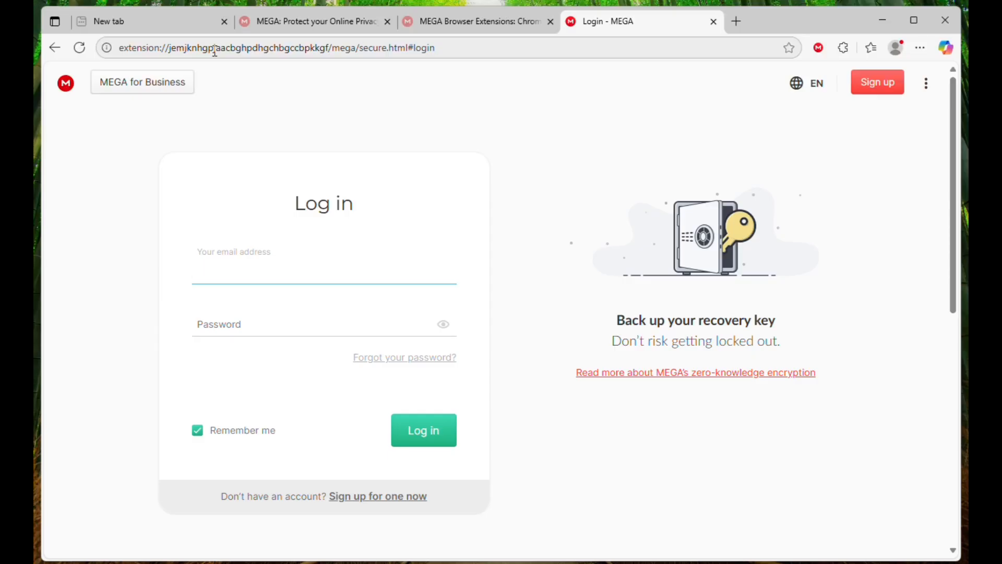
Log in and open the read-only Starter Pack folder from Shared items
{"action": "left_click", "coordinate": [422, 429]}
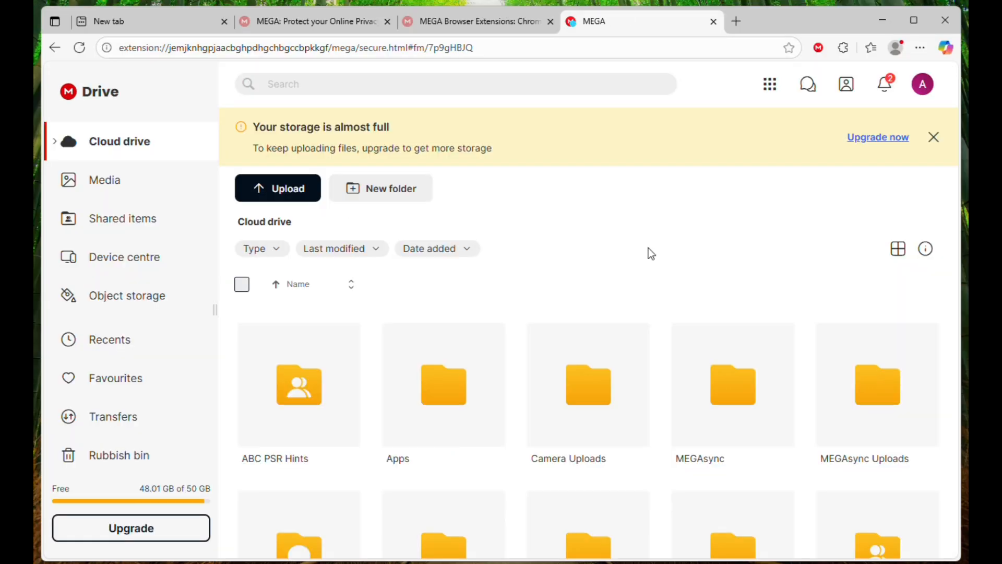
{"action": "mouse_move", "coordinate": [122, 218]}
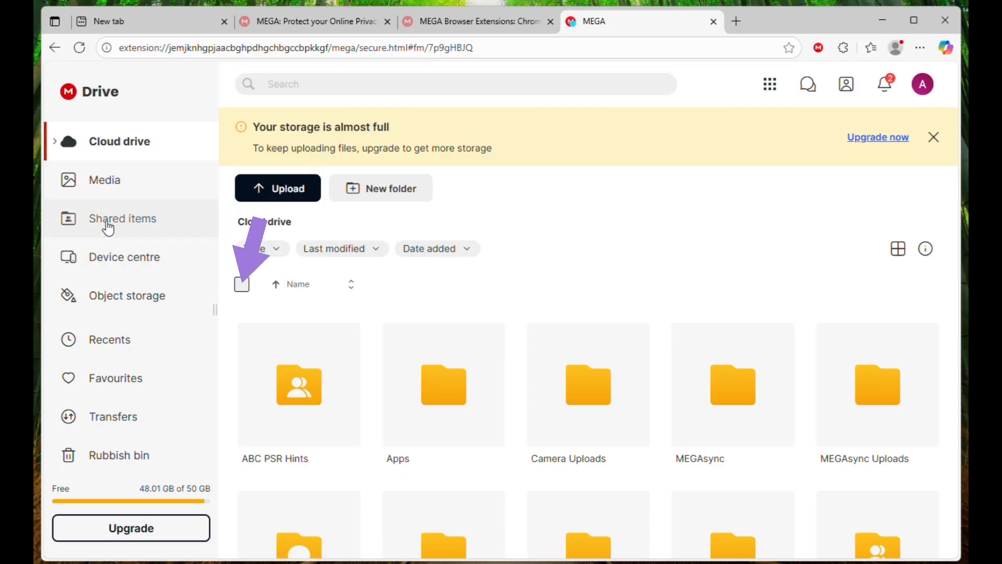
{"action": "left_click", "coordinate": [122, 218]}
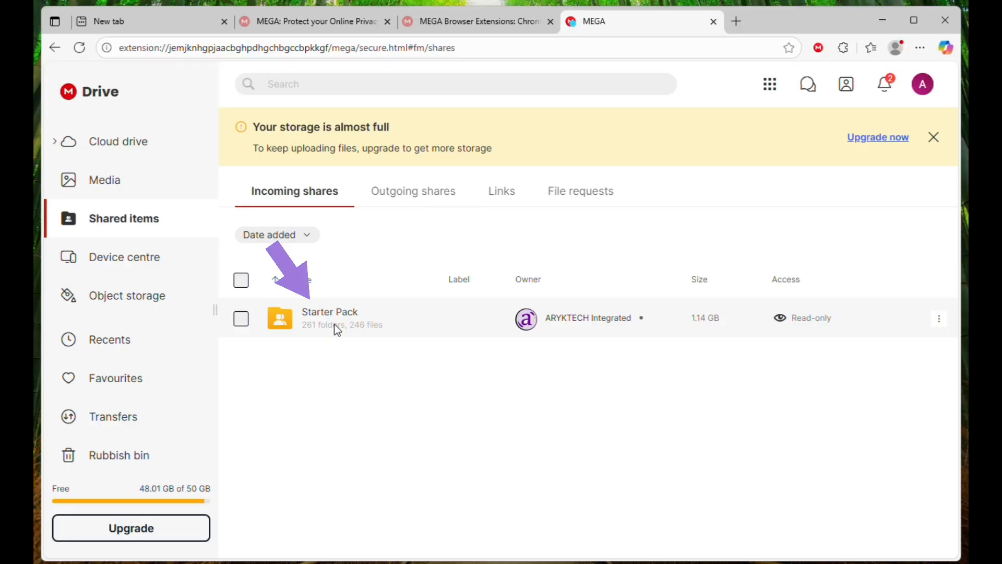
{"action": "double_click", "coordinate": [329, 317]}
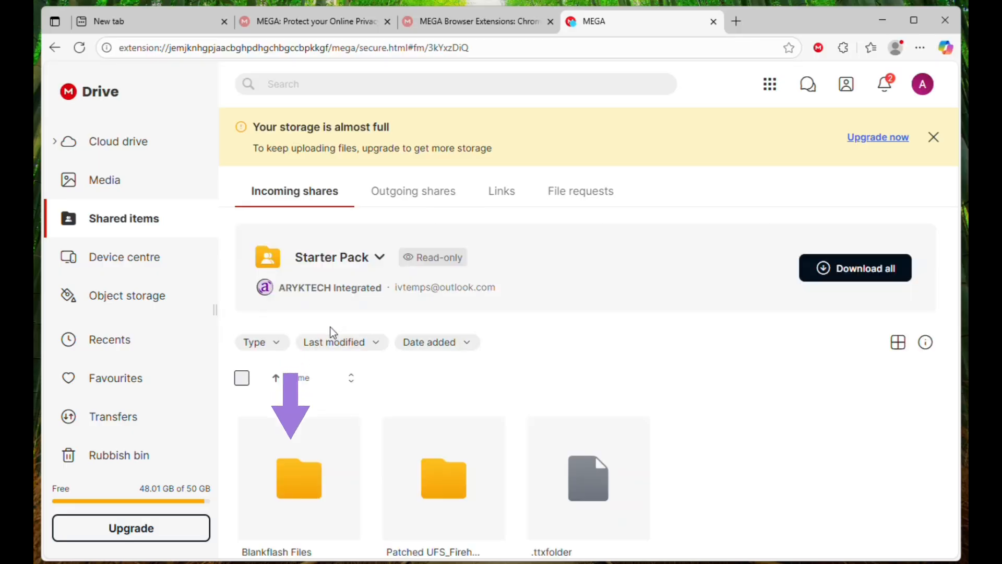
{"action": "mouse_move", "coordinate": [528, 281]}
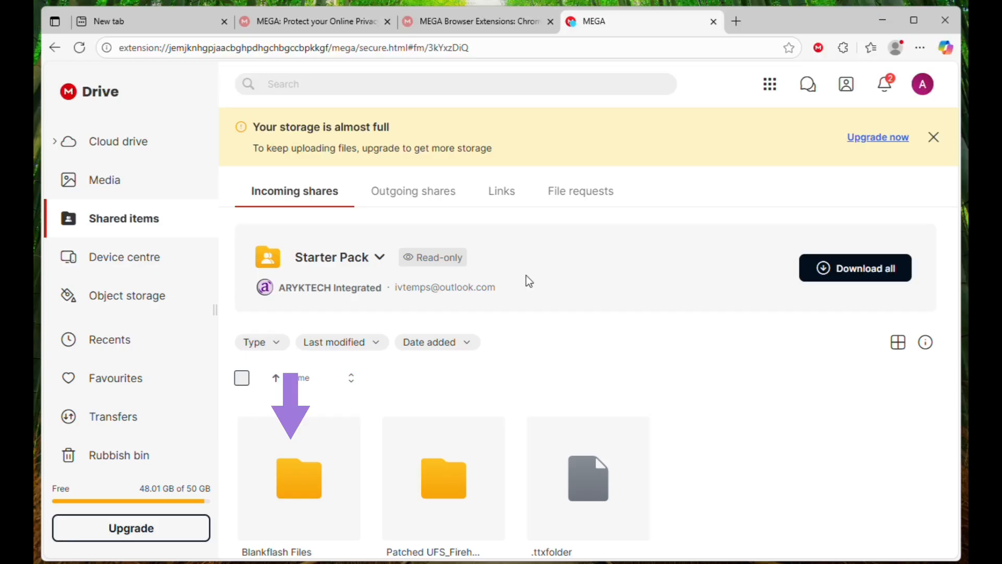
{"action": "mouse_move", "coordinate": [378, 397]}
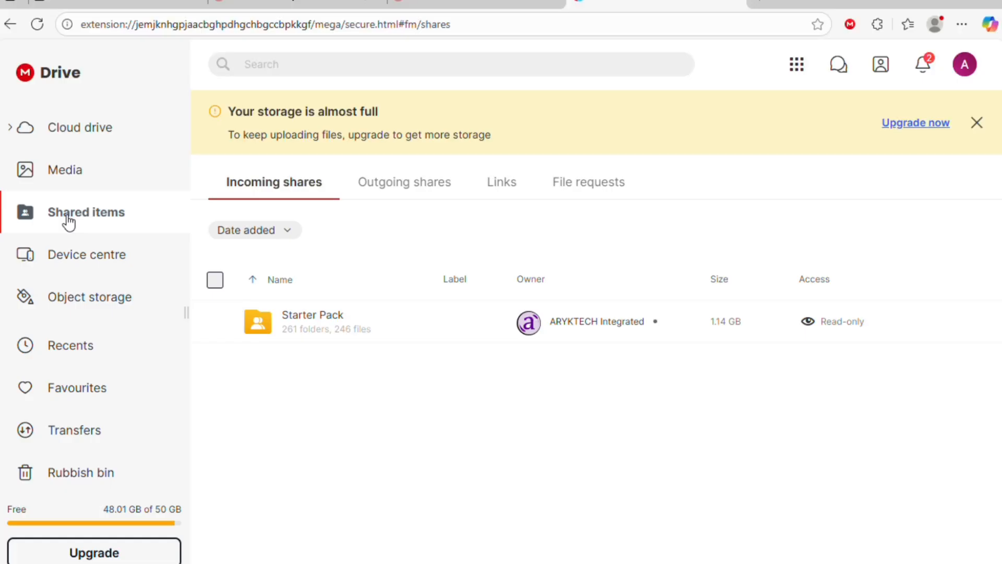
{"action": "mouse_move", "coordinate": [145, 230]}
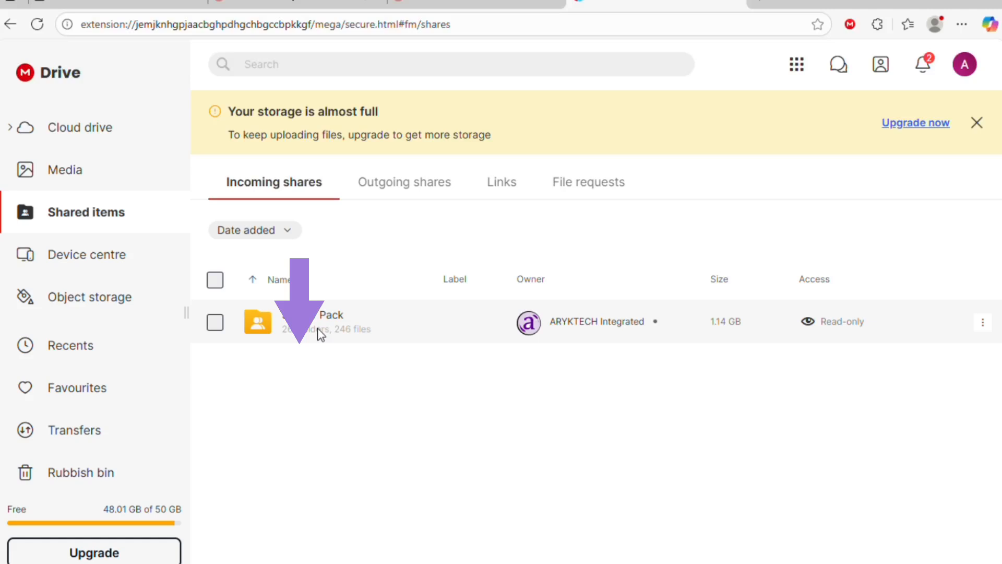
Navigate Starter Pack > Blankflash Files > 2024 > tank-XT2407 to the two blankflash 7z archives
{"action": "double_click", "coordinate": [320, 320]}
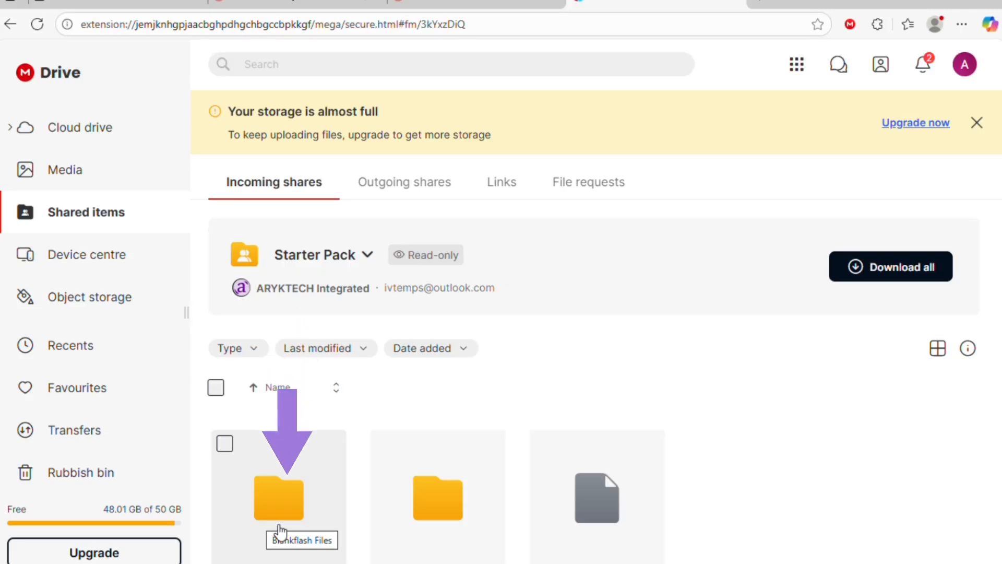
{"action": "double_click", "coordinate": [277, 497]}
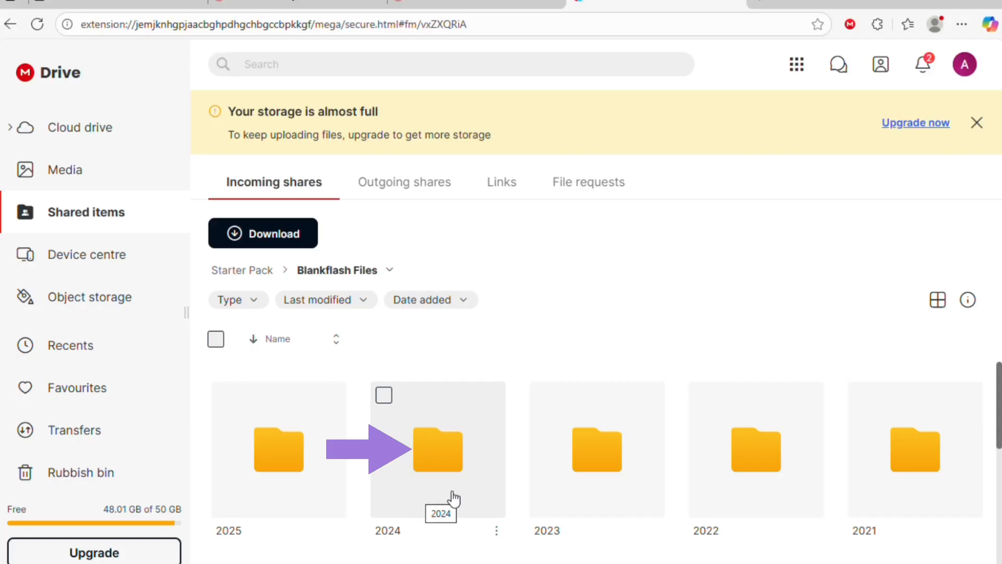
{"action": "double_click", "coordinate": [437, 448]}
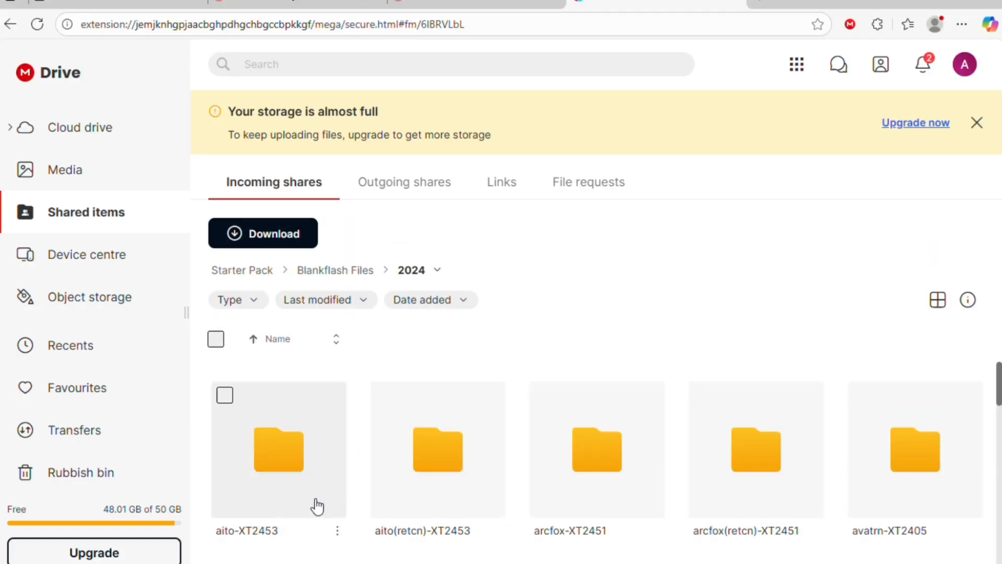
{"action": "scroll", "scroll_direction": "down", "scroll_amount": 3}
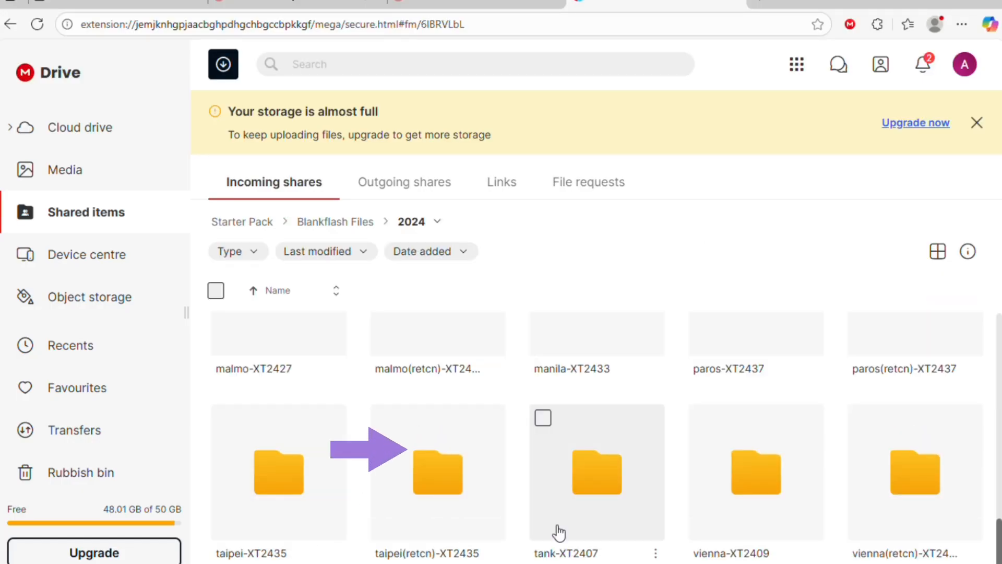
{"action": "double_click", "coordinate": [596, 472]}
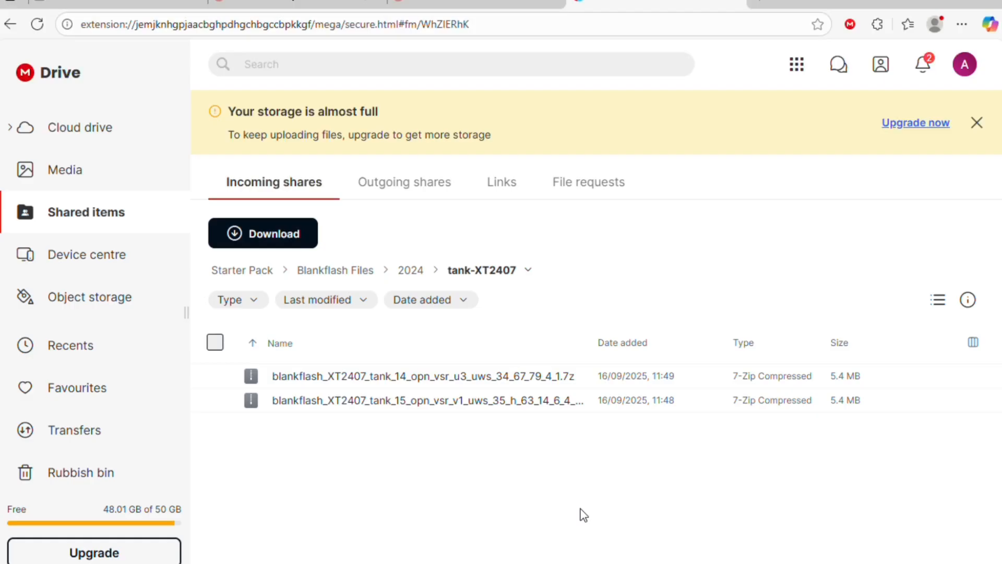
{"action": "mouse_move", "coordinate": [414, 498]}
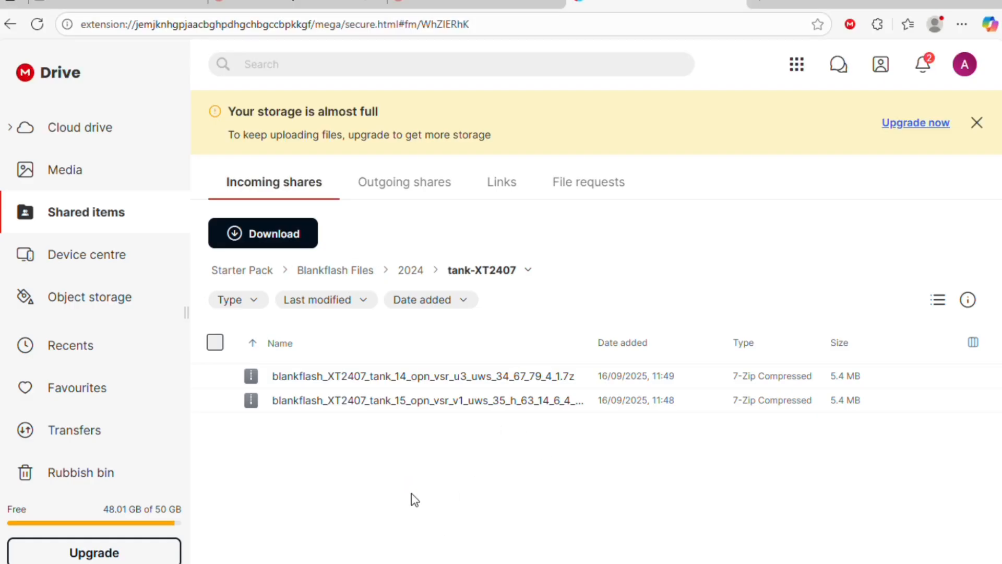
{"action": "mouse_move", "coordinate": [407, 439]}
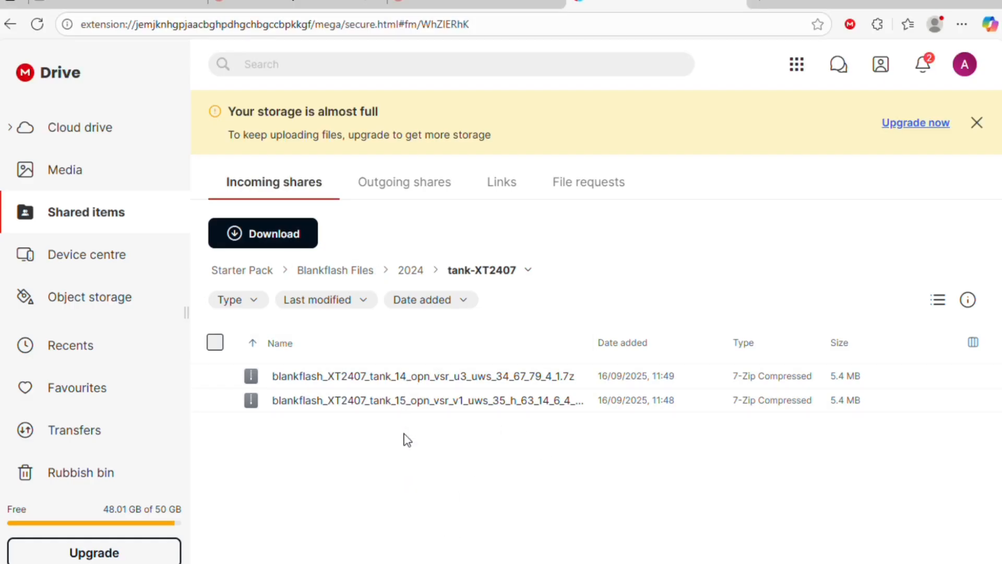
{"action": "mouse_move", "coordinate": [471, 462]}
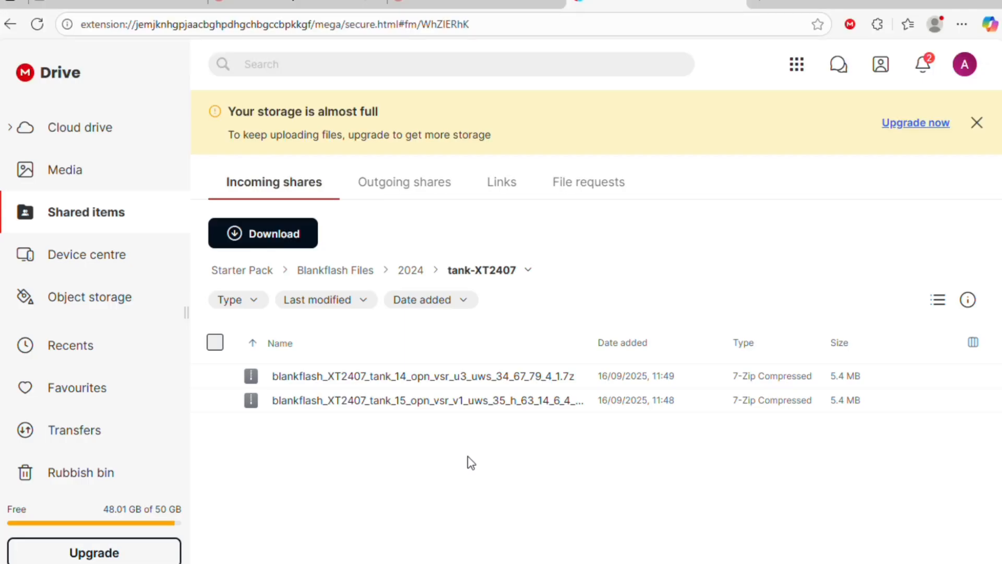
{"action": "mouse_move", "coordinate": [412, 375]}
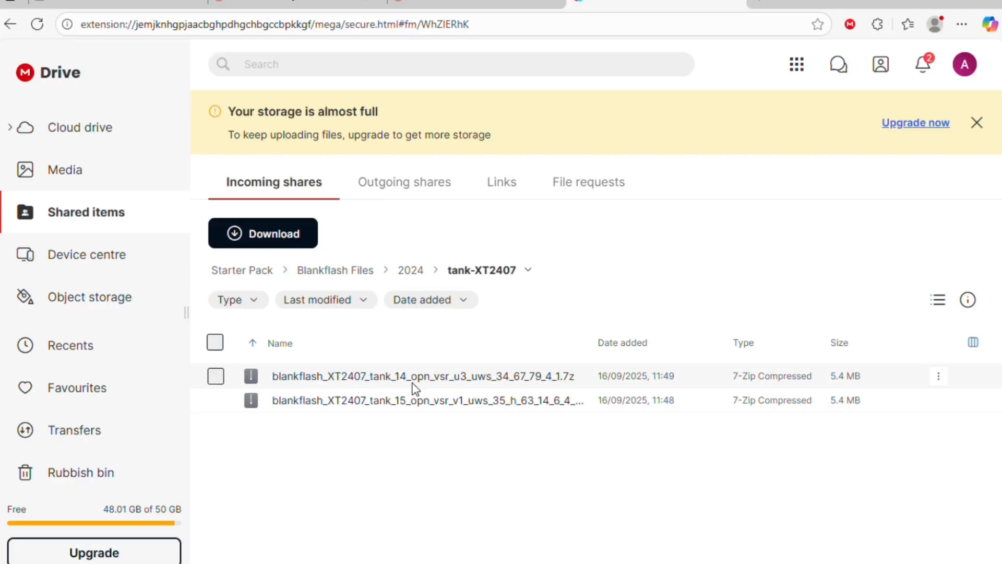
{"action": "mouse_move", "coordinate": [409, 389]}
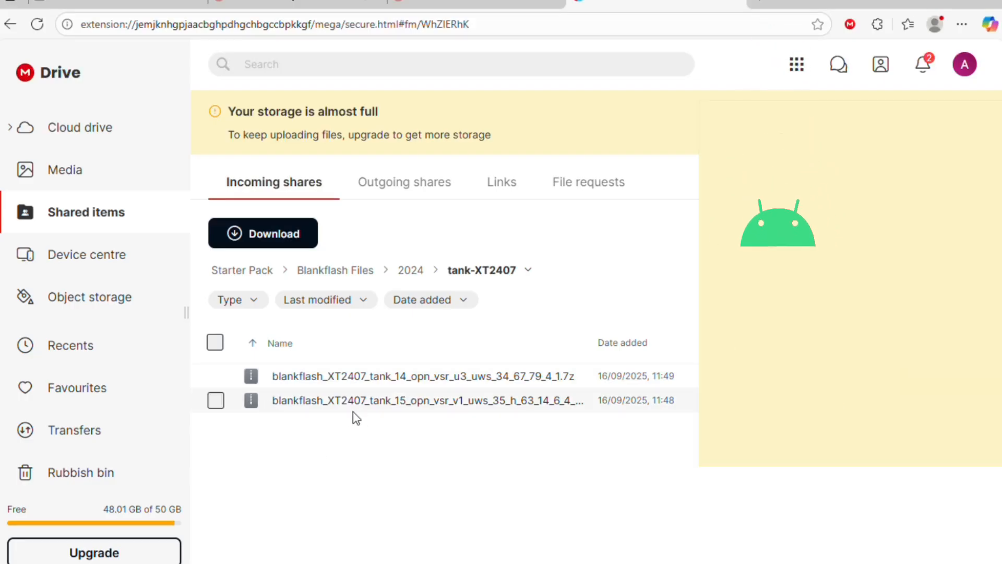
{"action": "mouse_move", "coordinate": [408, 413]}
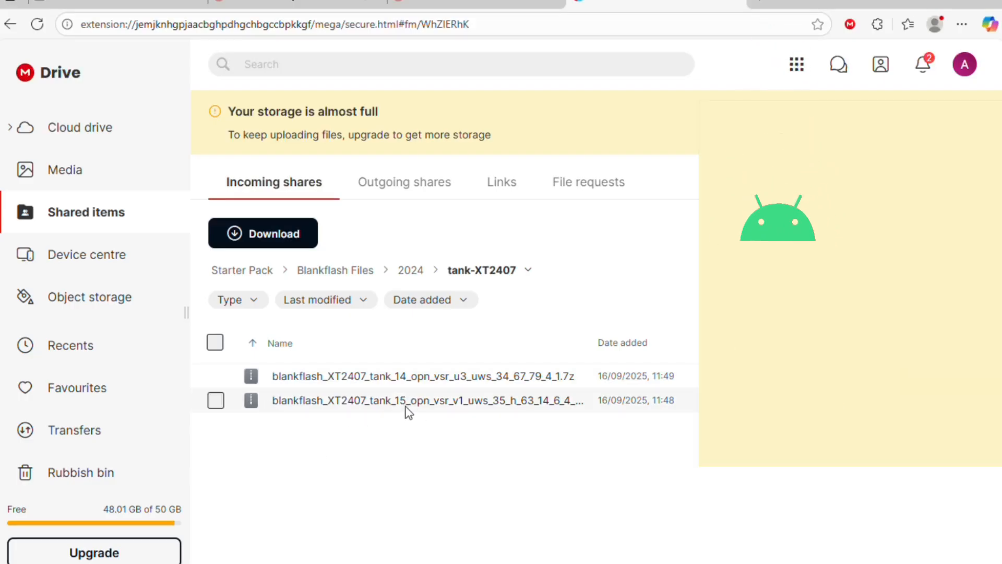
{"action": "mouse_move", "coordinate": [397, 412]}
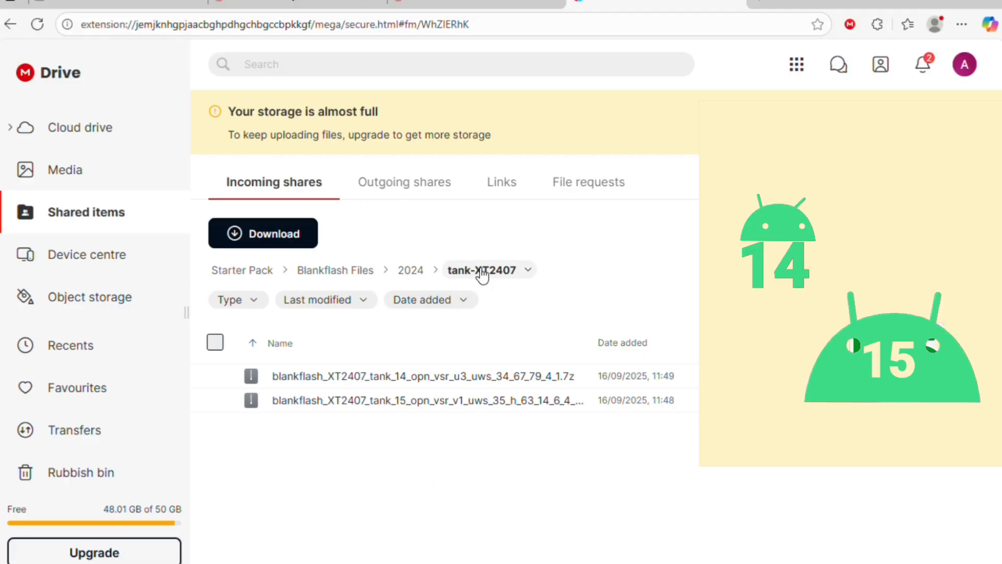
{"action": "mouse_move", "coordinate": [409, 269]}
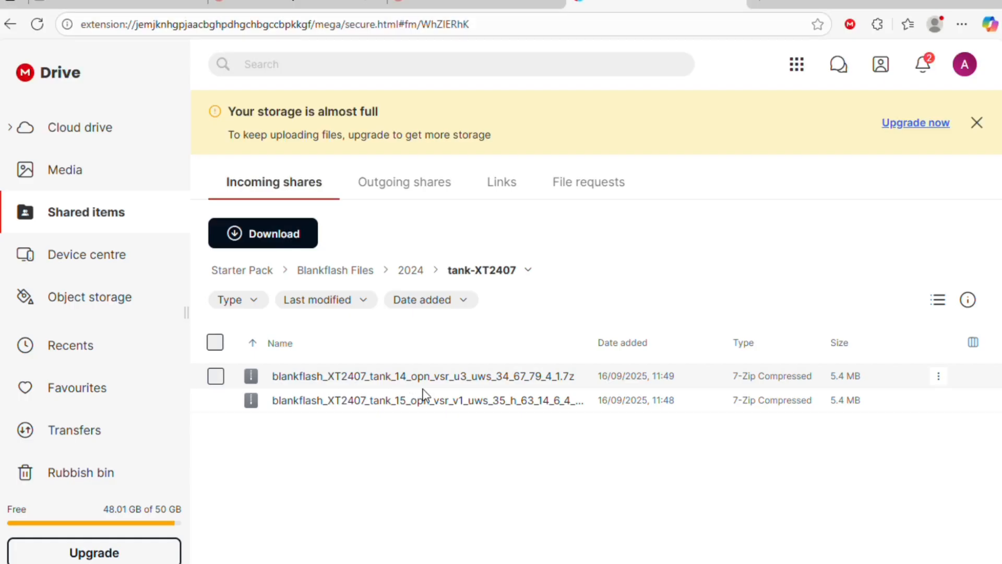
{"action": "mouse_move", "coordinate": [363, 417]}
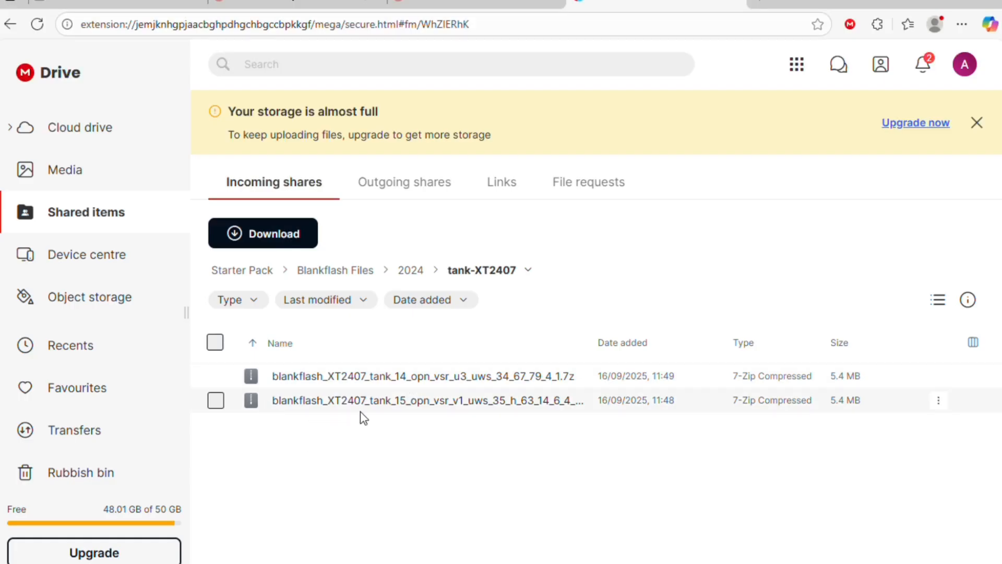
{"action": "mouse_move", "coordinate": [413, 409]}
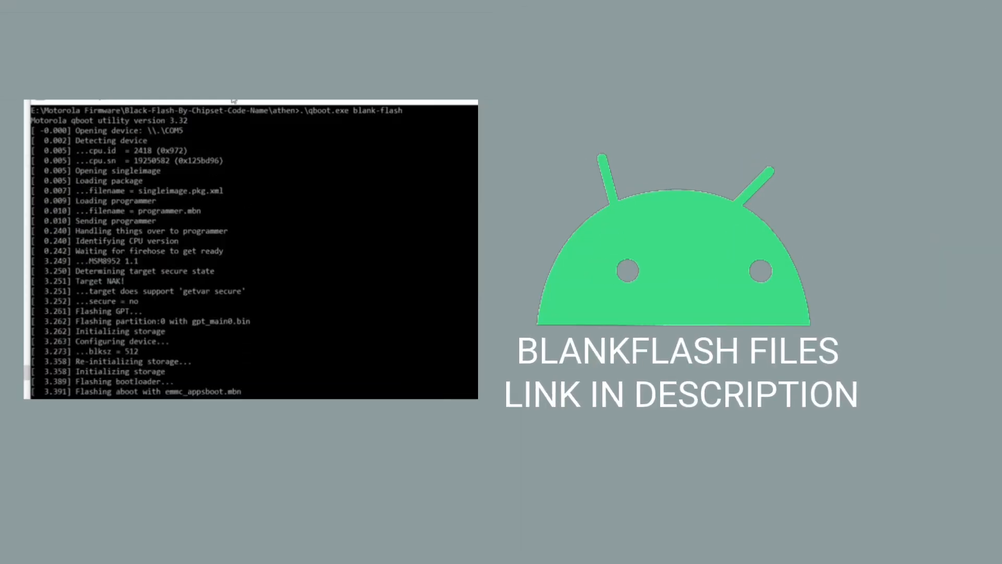
{"action": "scroll", "scroll_direction": "down", "scroll_amount": 3}
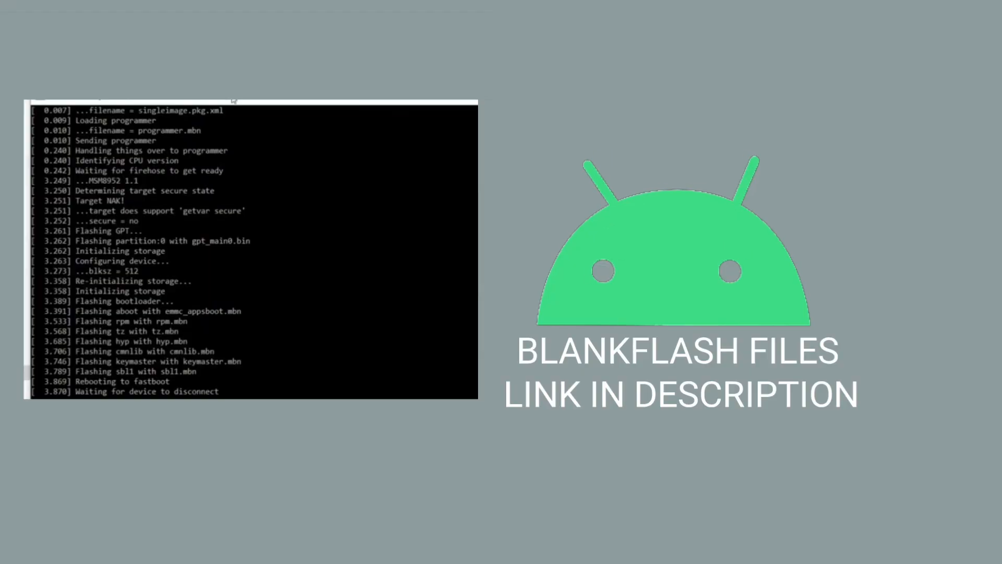